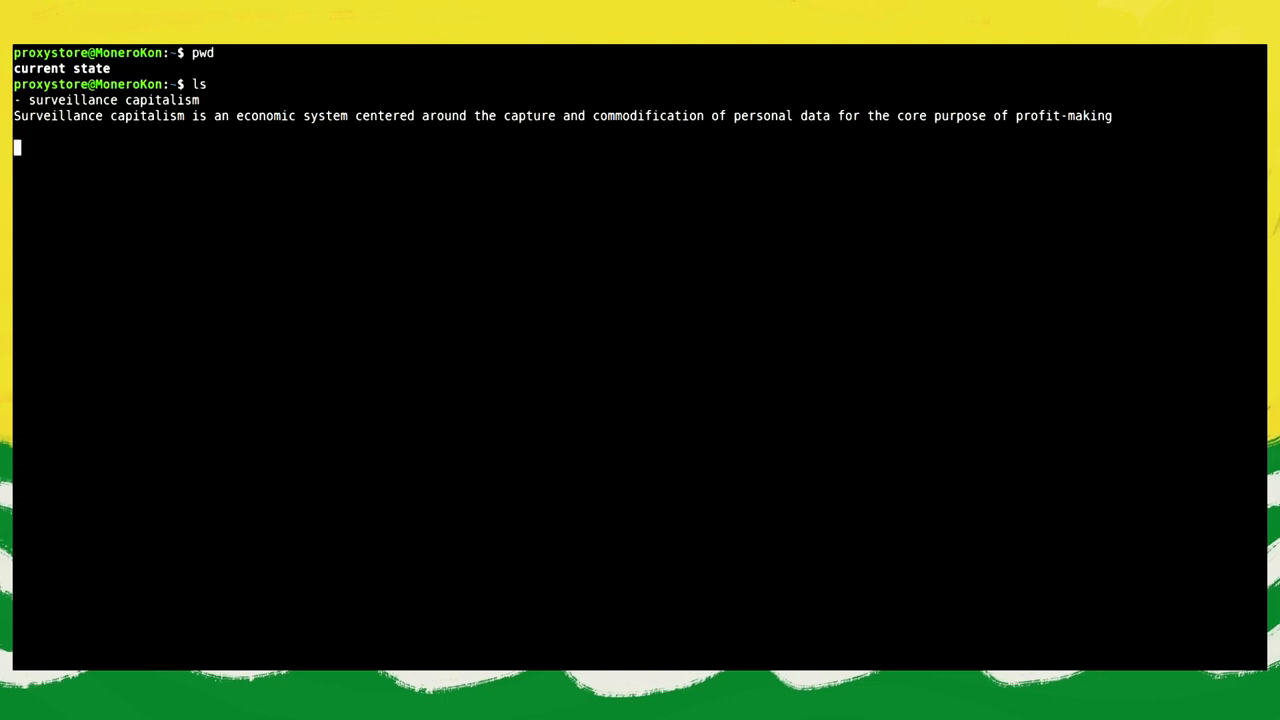
text(- steps of an online purchase)
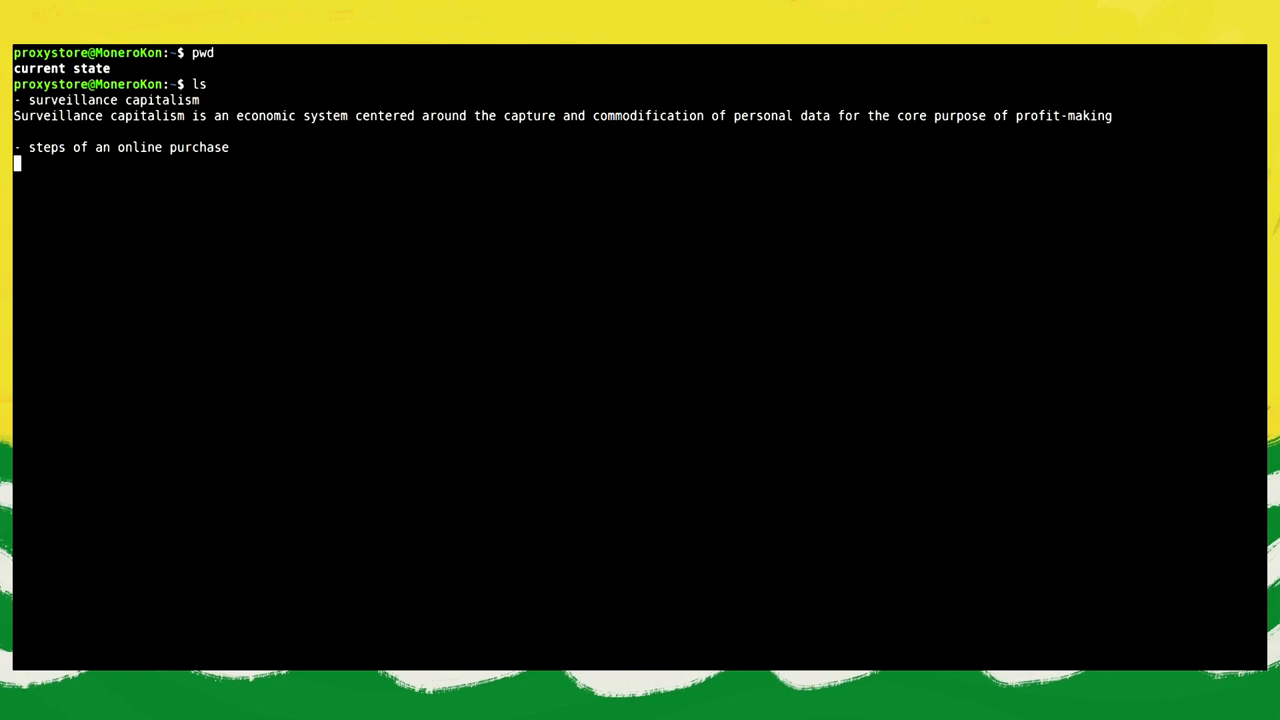
text(1. Search)
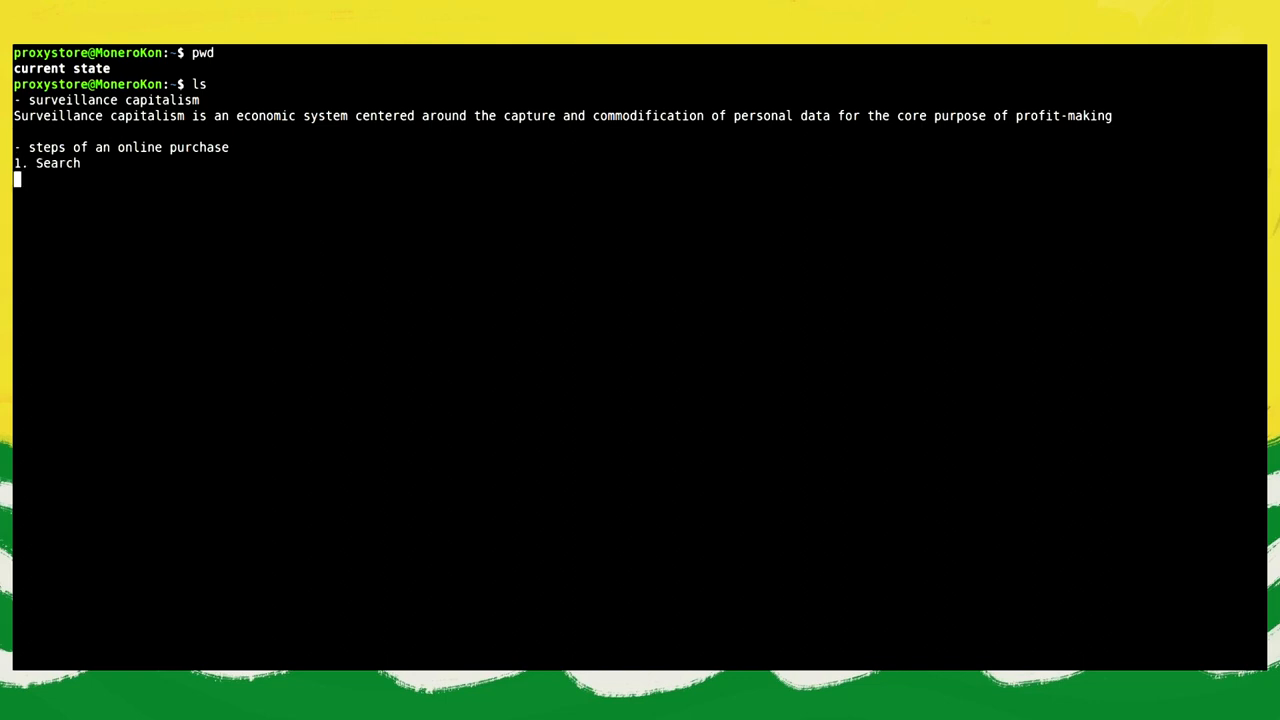
text(2. Sale)
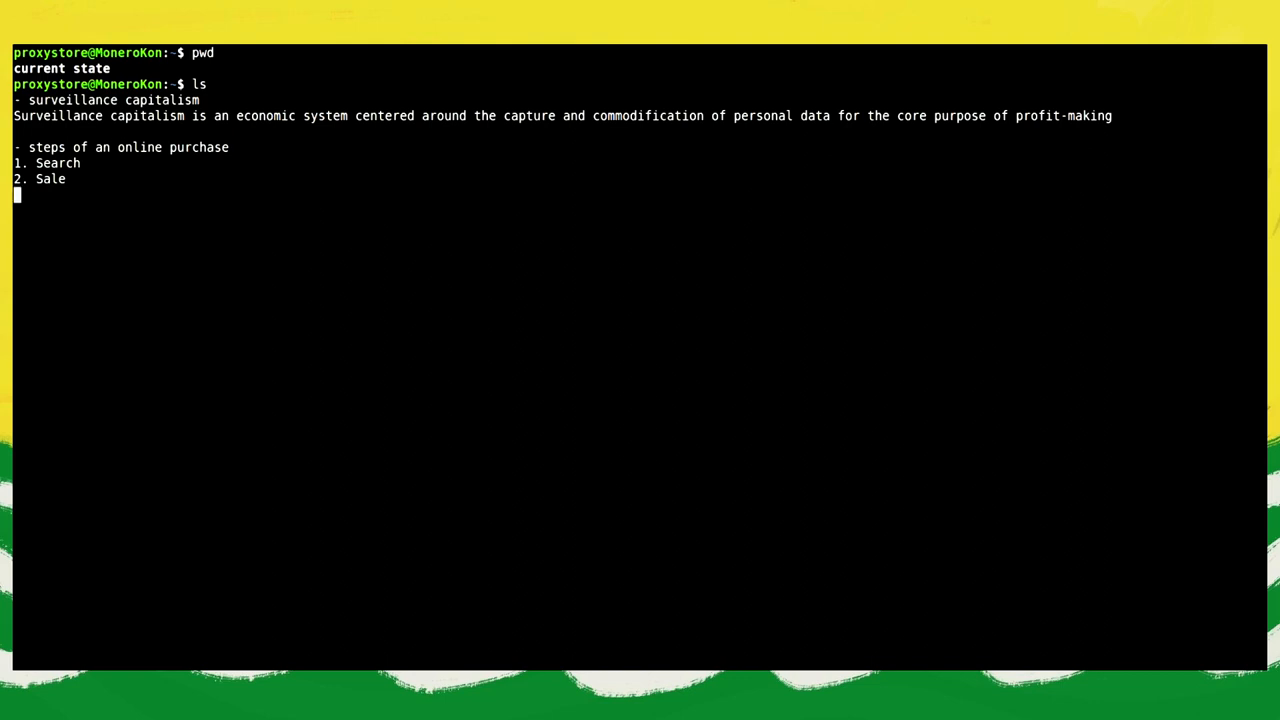
text(3. Payment)
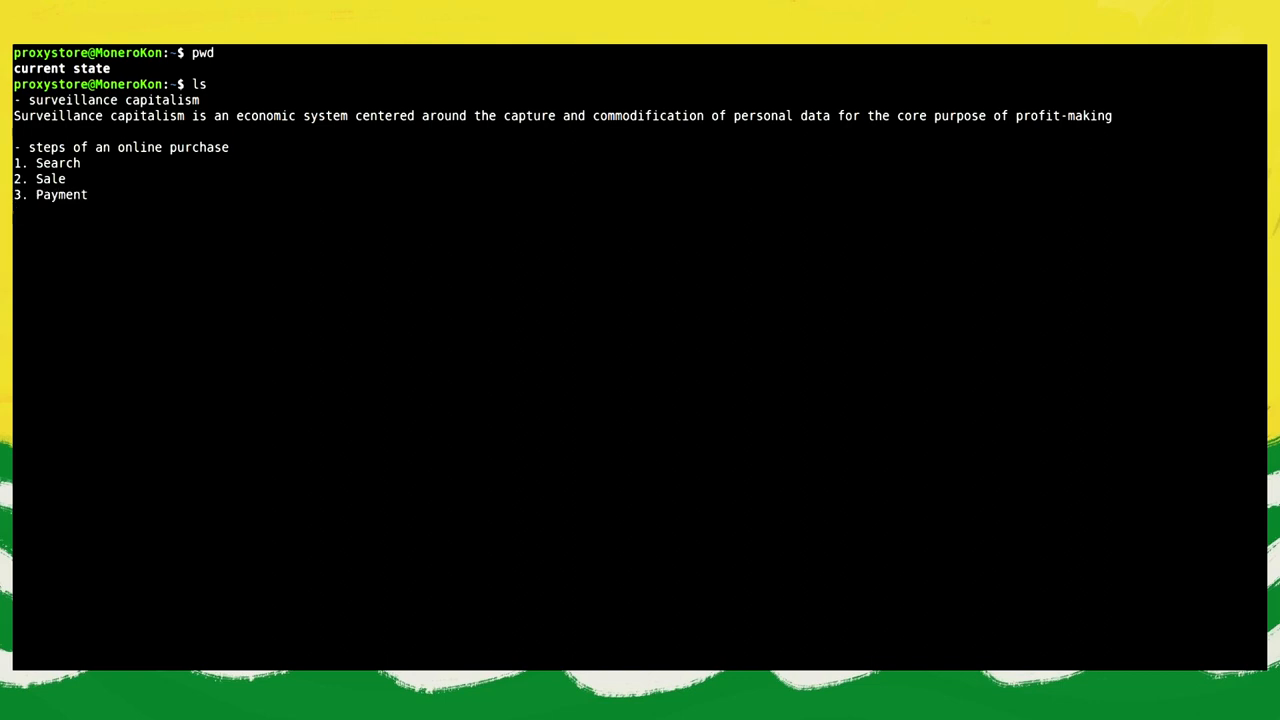